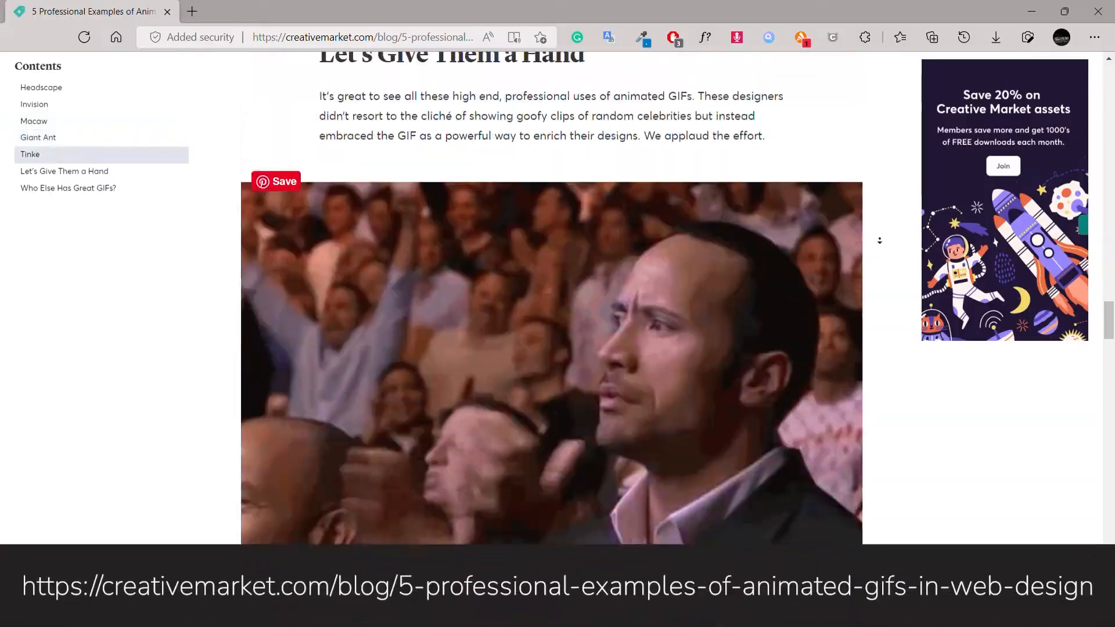
# Step: Select the GIF 128 No Dither preset in Save for Web
pyautogui.scroll(-3)
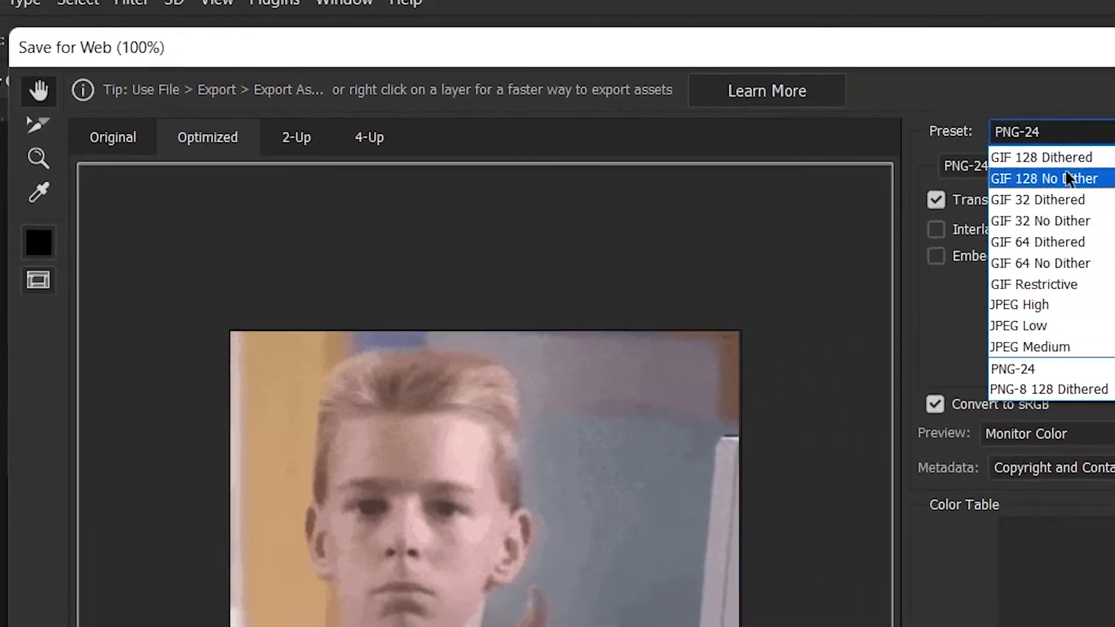
pyautogui.click(1045, 179)
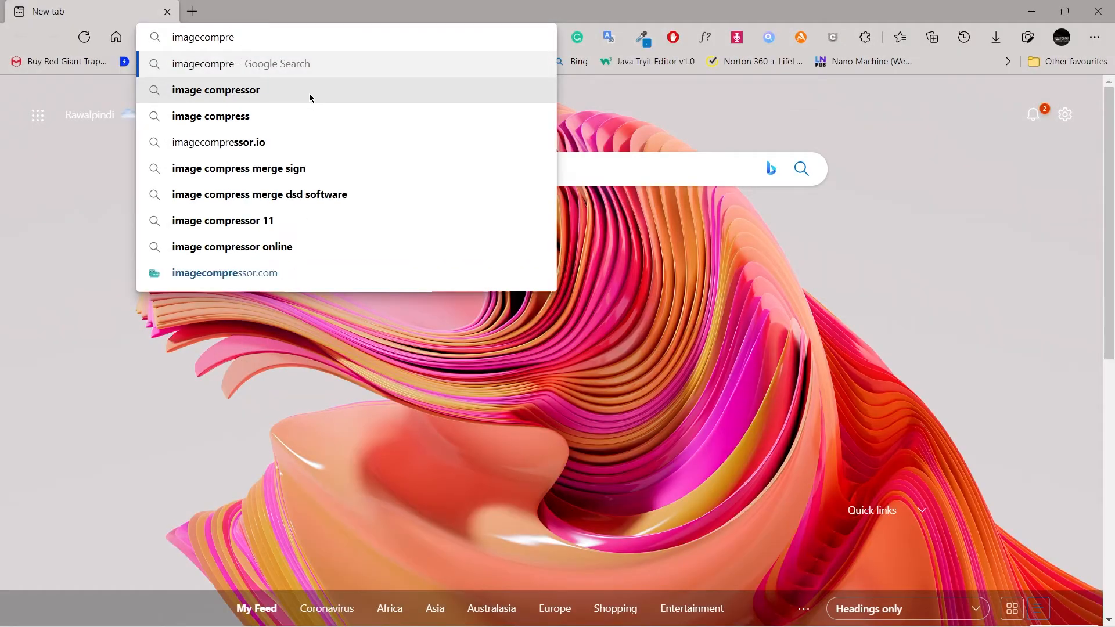
# Step: Go to Optimizilla and upload the three GIFs for compression
pyautogui.click(224, 271)
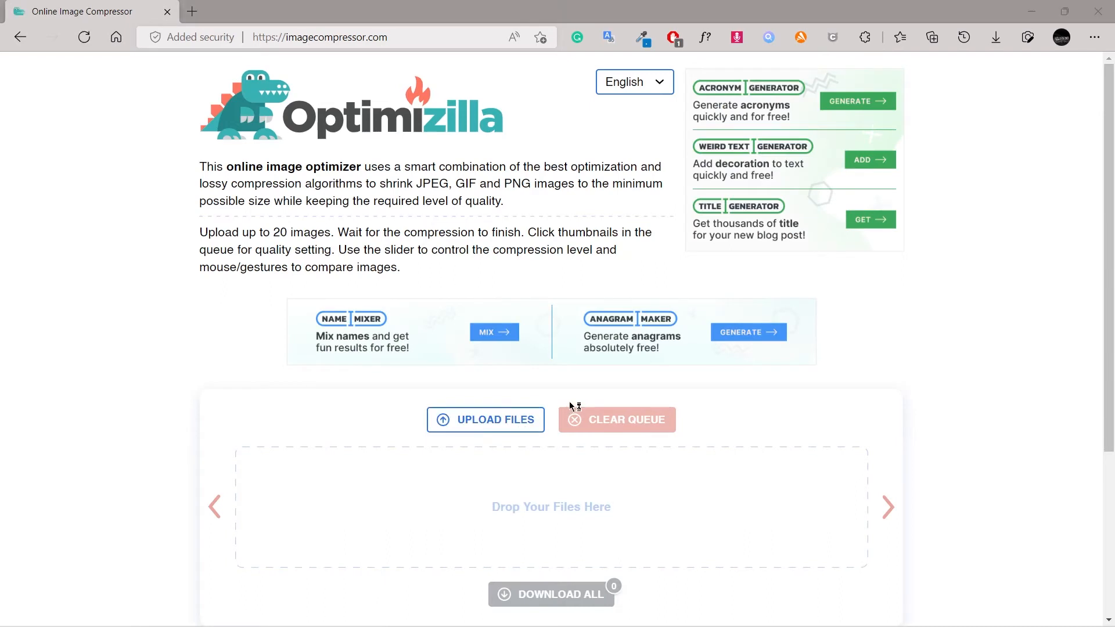
pyautogui.click(485, 420)
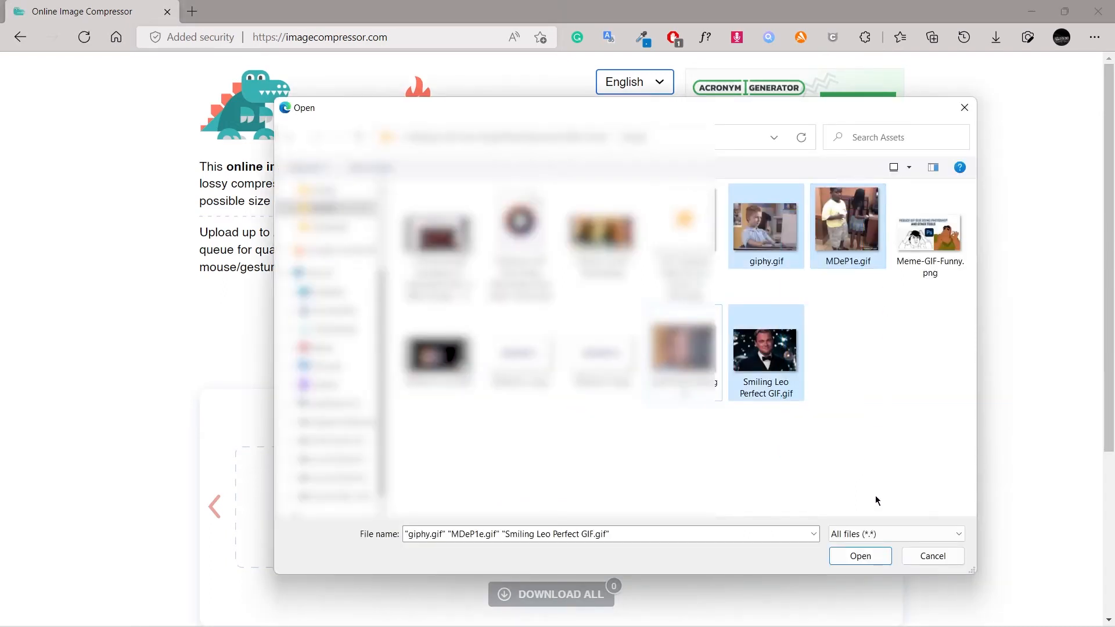
pyautogui.click(859, 555)
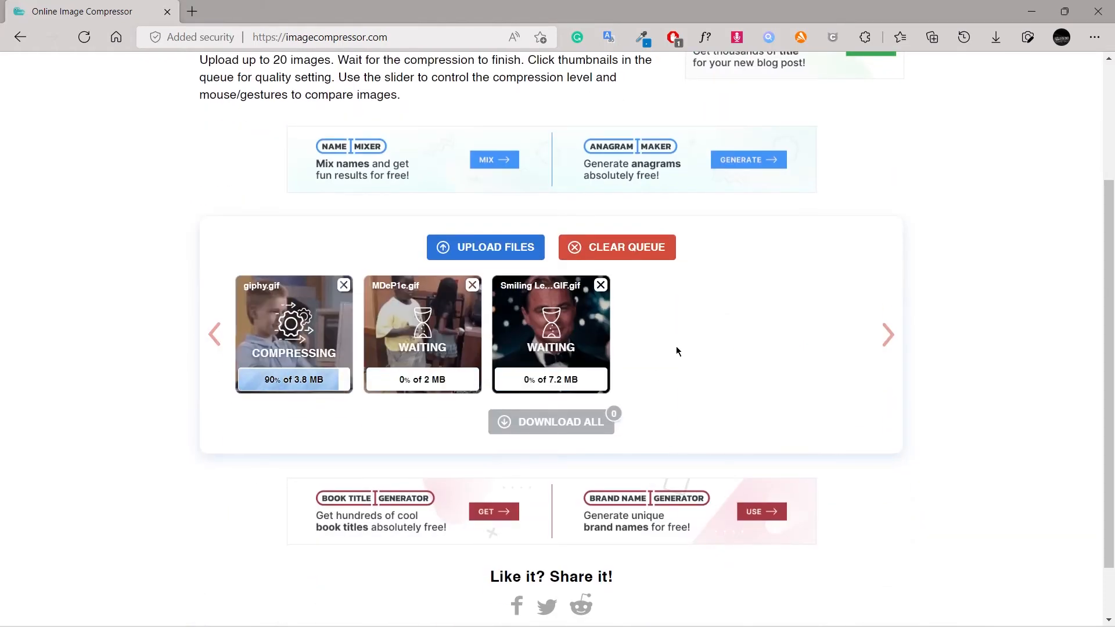
pyautogui.click(293, 334)
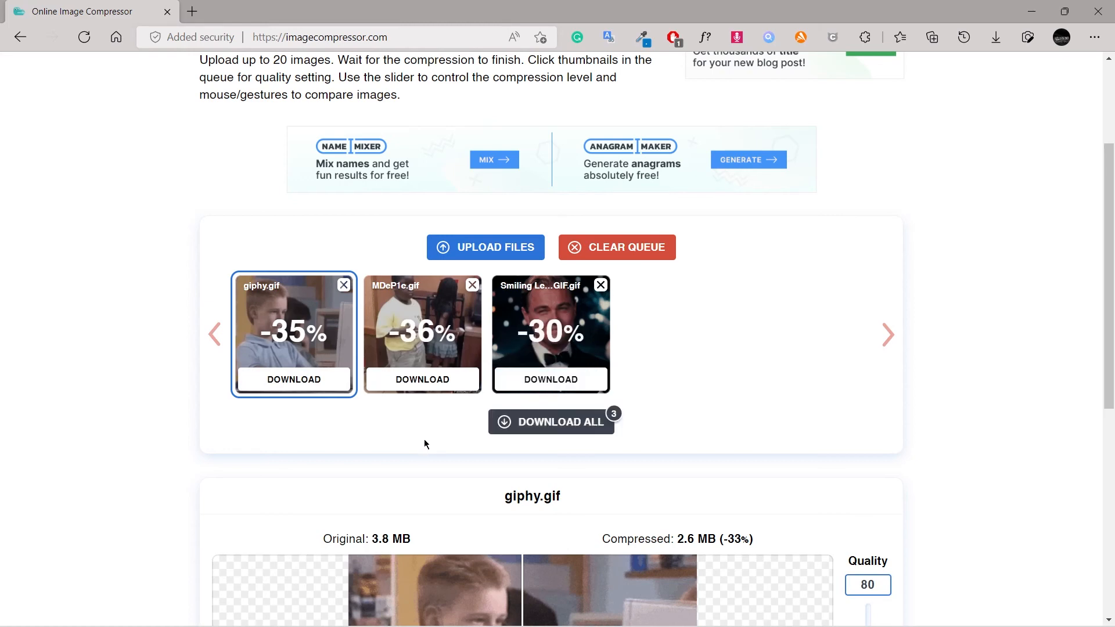
# Step: Download all three compressed GIFs (30–36% smaller) as a zip archive
pyautogui.click(551, 420)
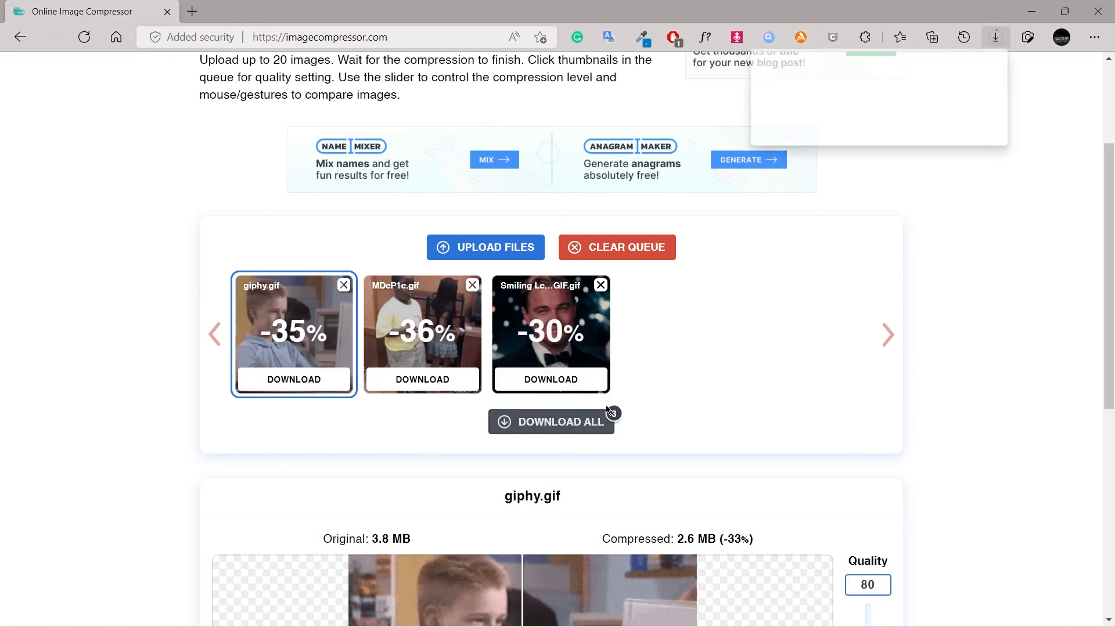
pyautogui.click(551, 421)
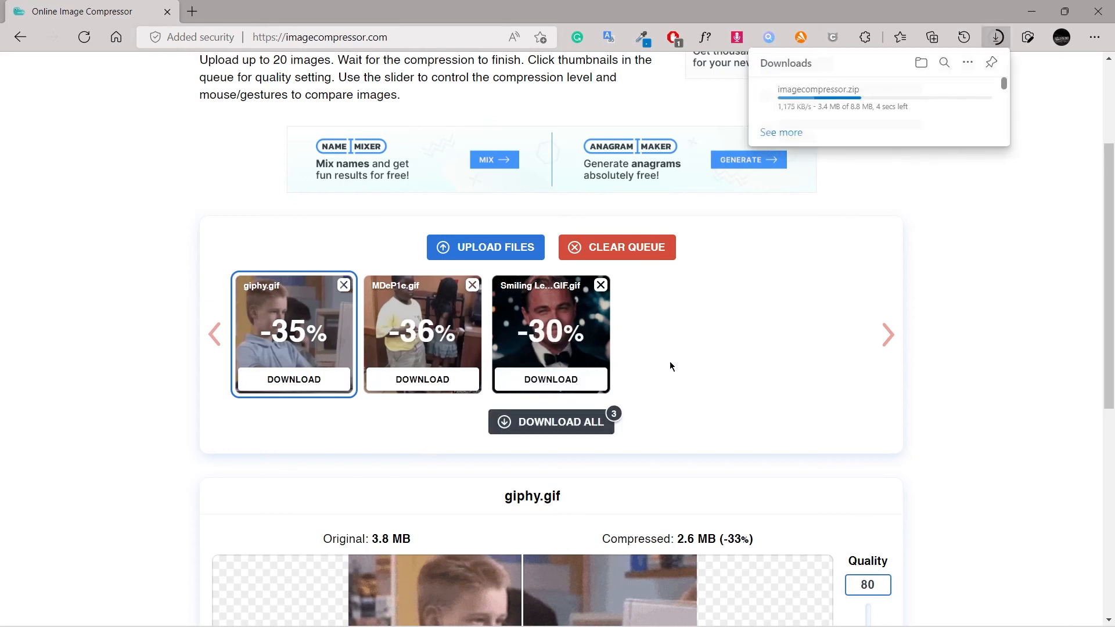